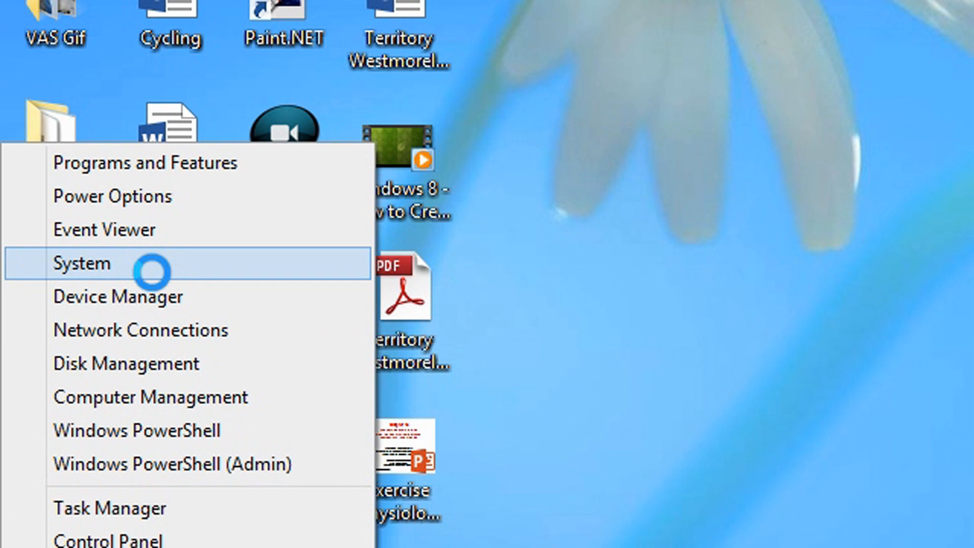
# Step: Open the System page showing Windows 8.1 Pro Preview, a Core 2 Quad processor and 4 GB RAM
pyautogui.click(80, 263)
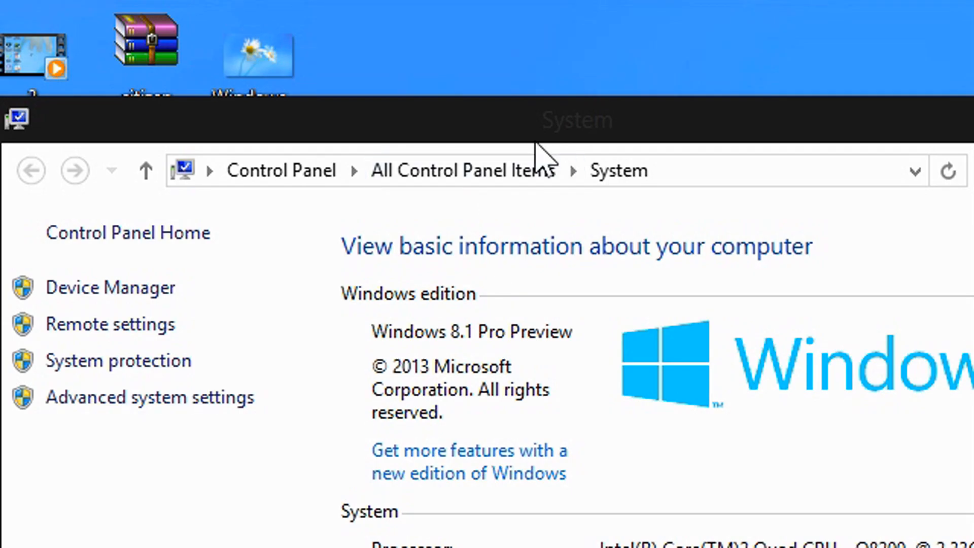
pyautogui.scroll(-3)
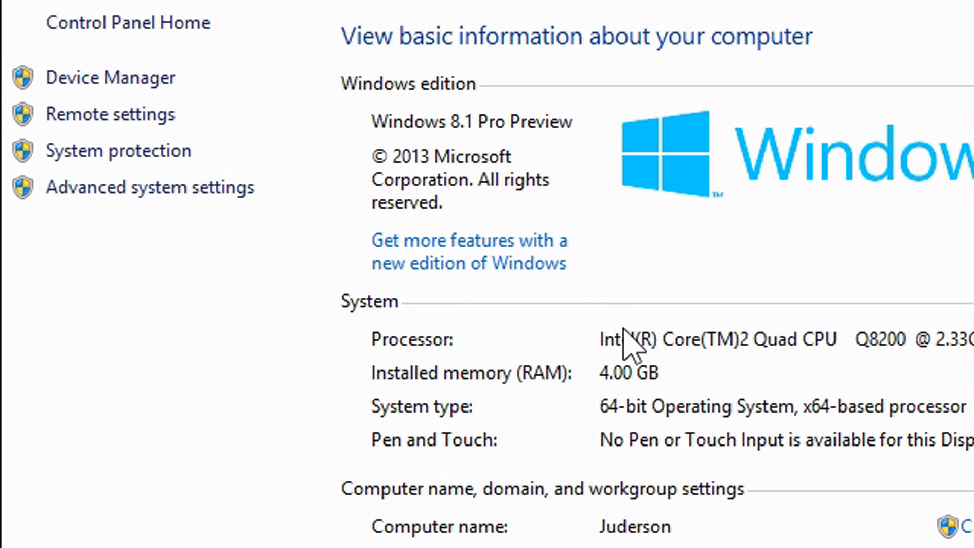
pyautogui.moveTo(551, 345)
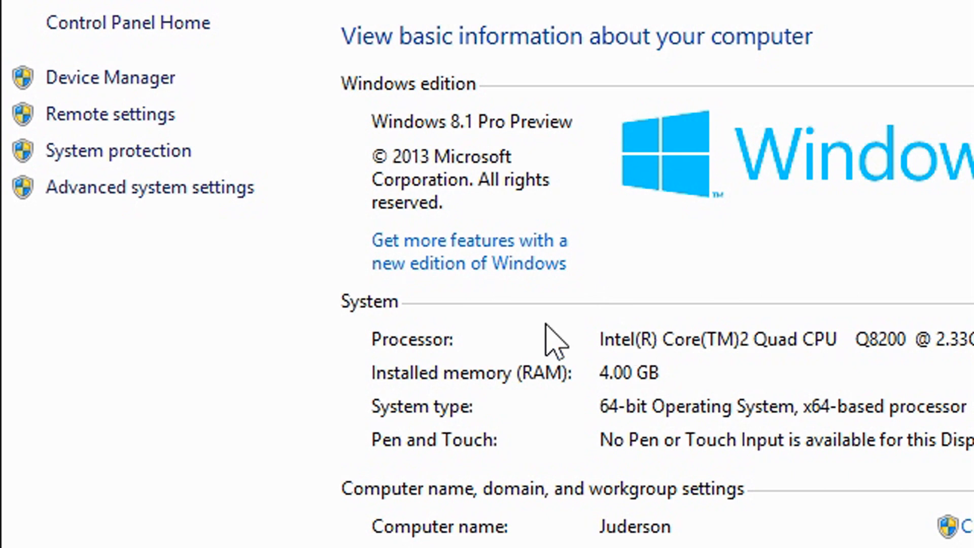
pyautogui.moveTo(650, 373)
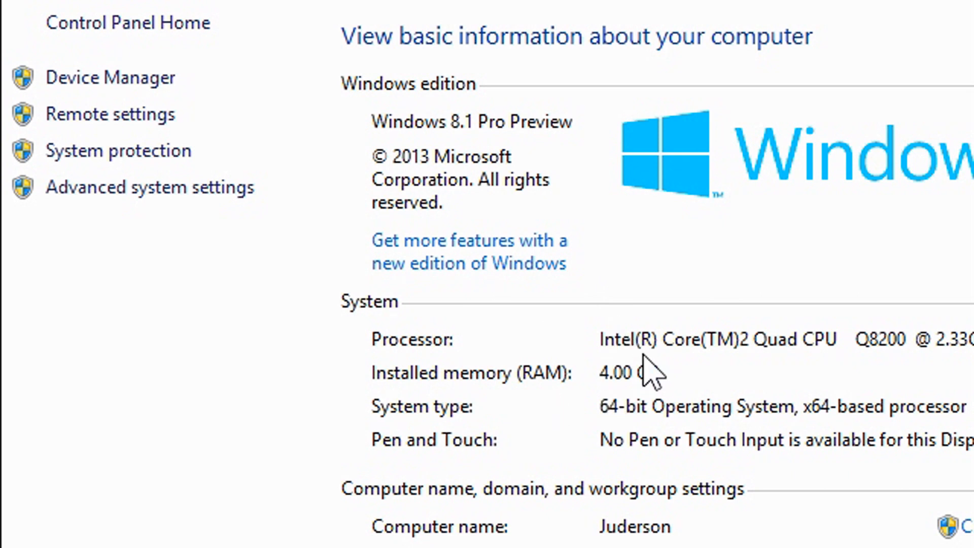
pyautogui.moveTo(628, 416)
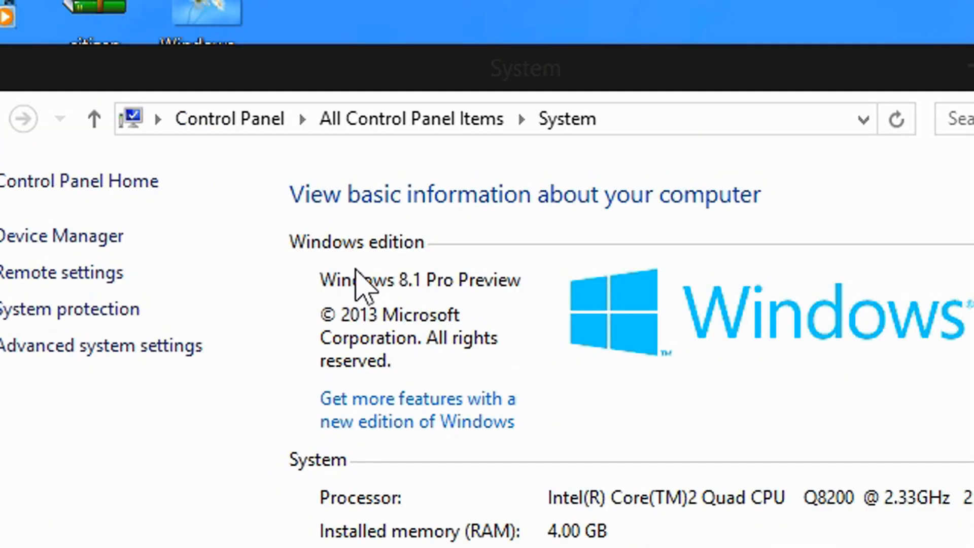
pyautogui.moveTo(343, 324)
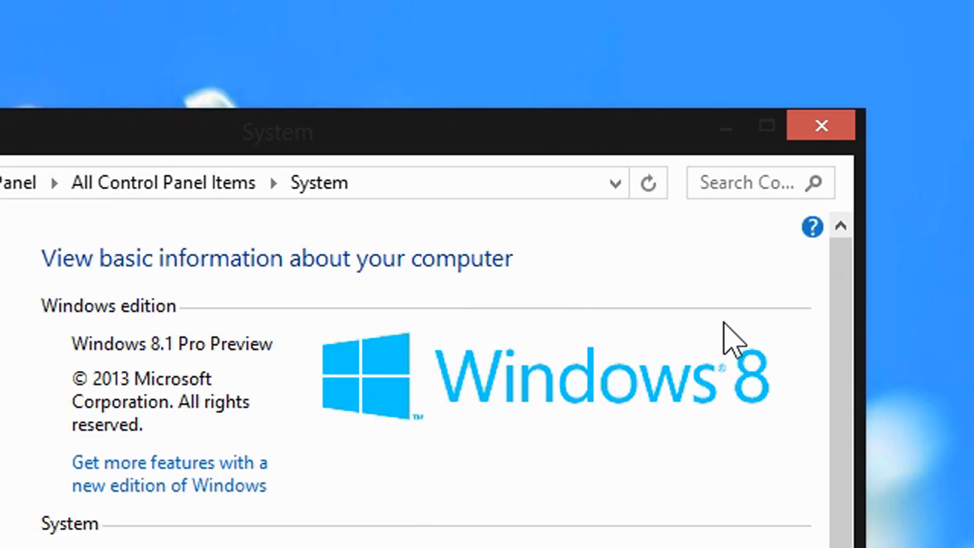
pyautogui.moveTo(736, 296)
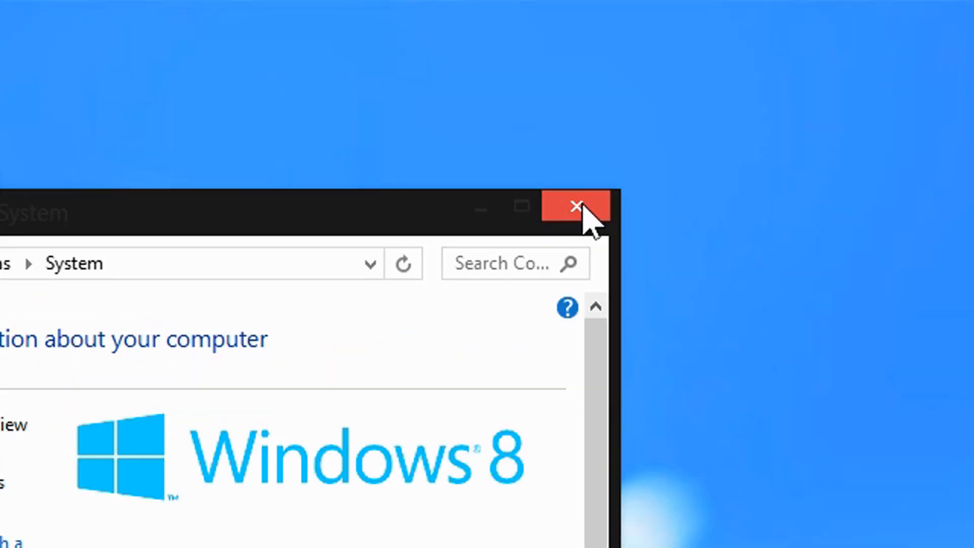
# Step: Close the System window and enter 'msinfo32' in the Run dialog
pyautogui.click(575, 207)
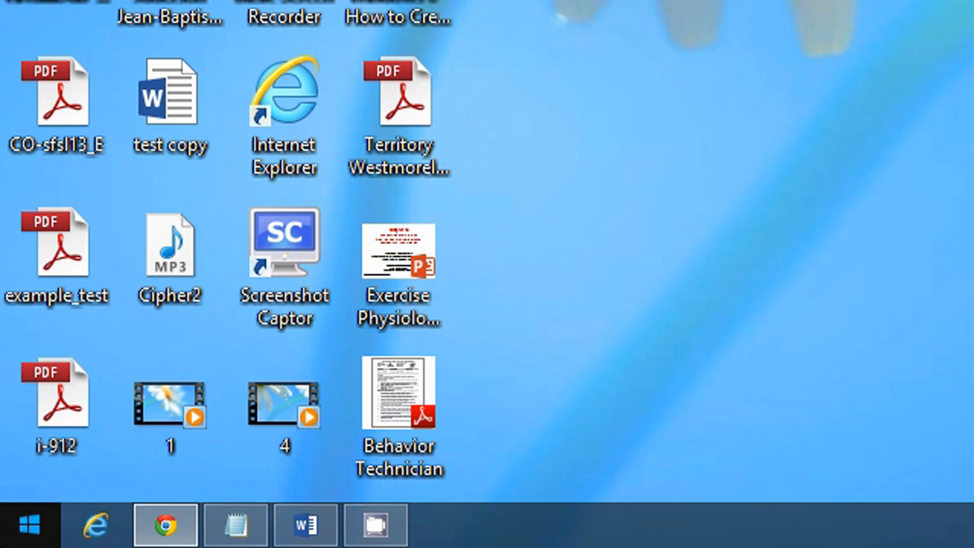
pyautogui.rightClick(27, 525)
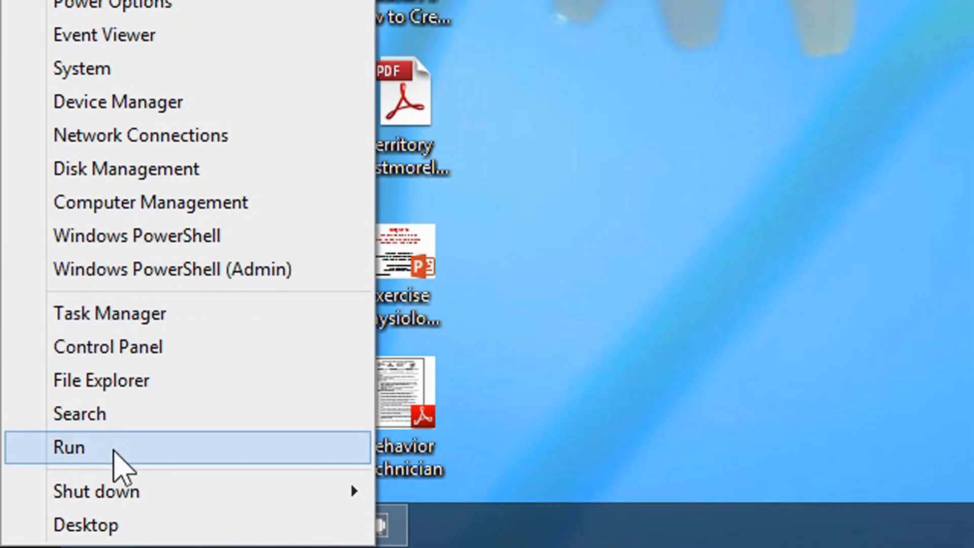
pyautogui.click(68, 446)
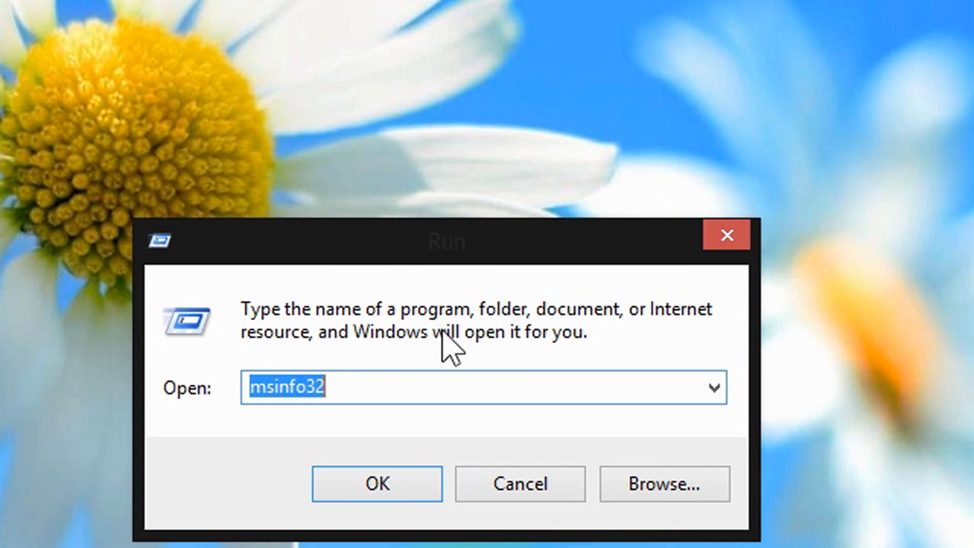
pyautogui.write('m')
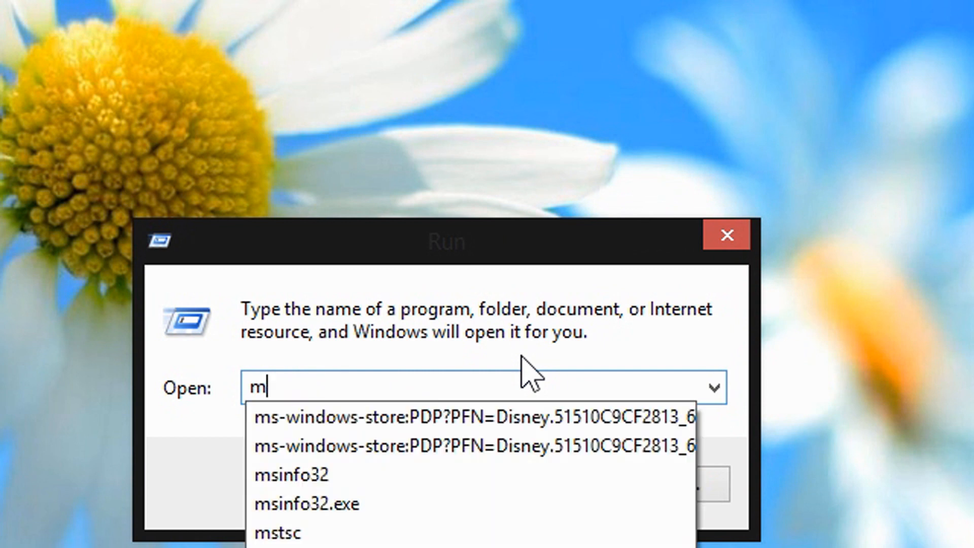
pyautogui.write('sinfo')
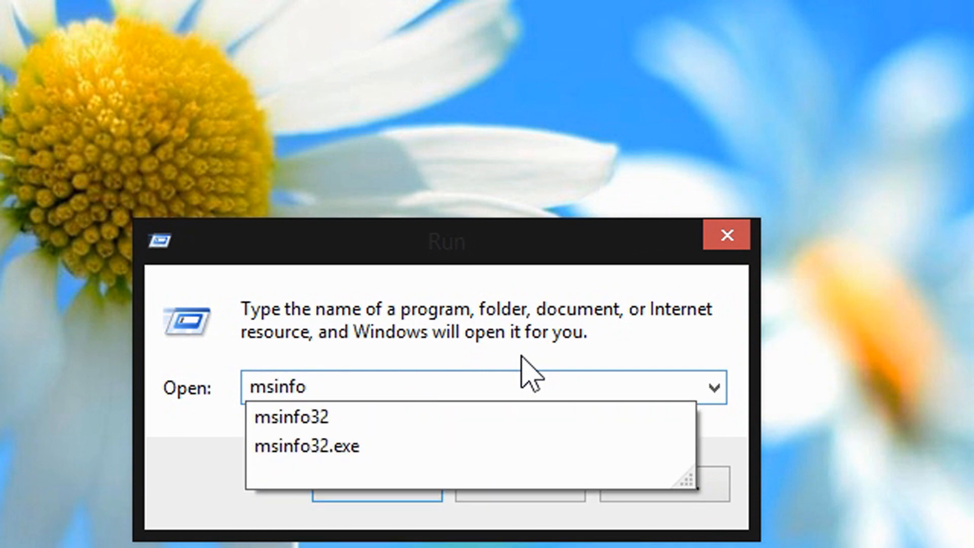
pyautogui.write('32')
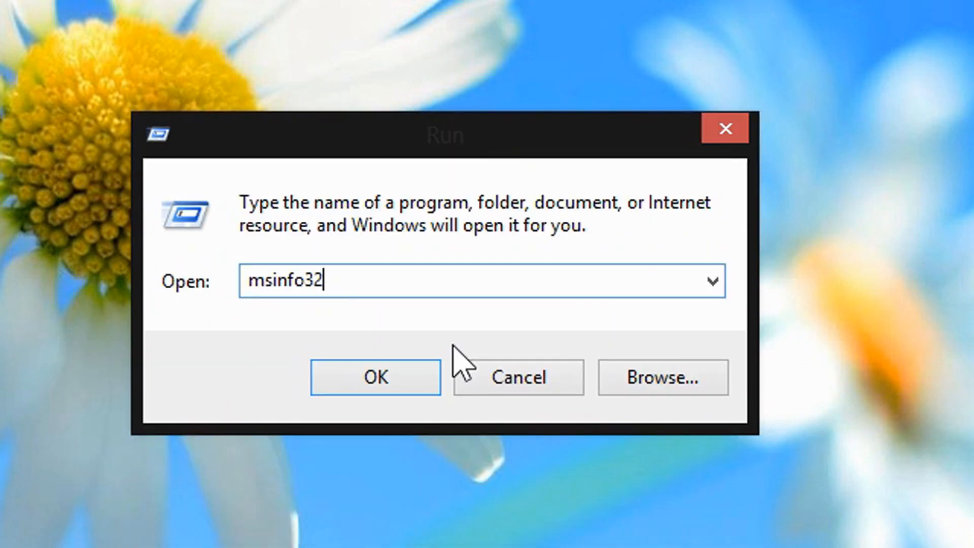
# Step: Launch msinfo32 and review the System Summary down to 4.00 GB Total Physical Memory
pyautogui.click(375, 377)
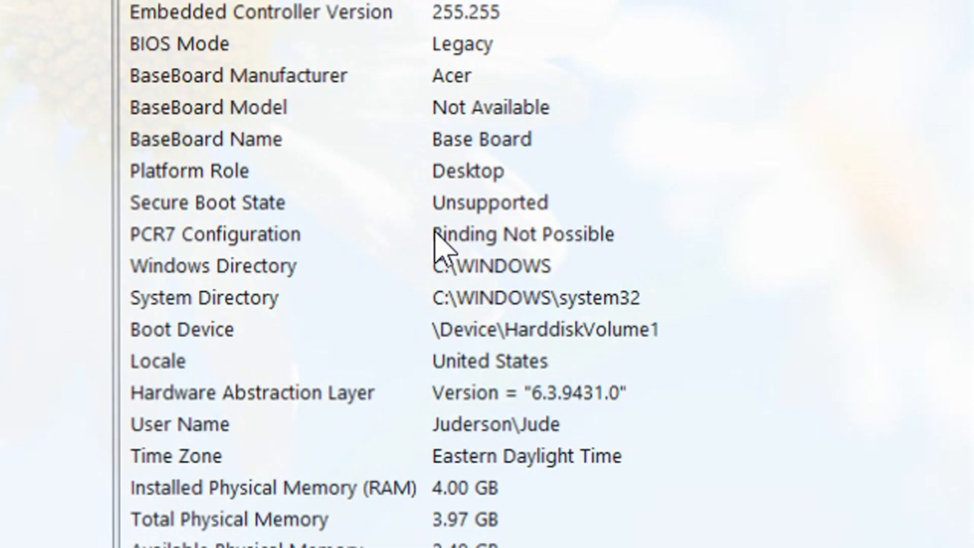
pyautogui.scroll(3)
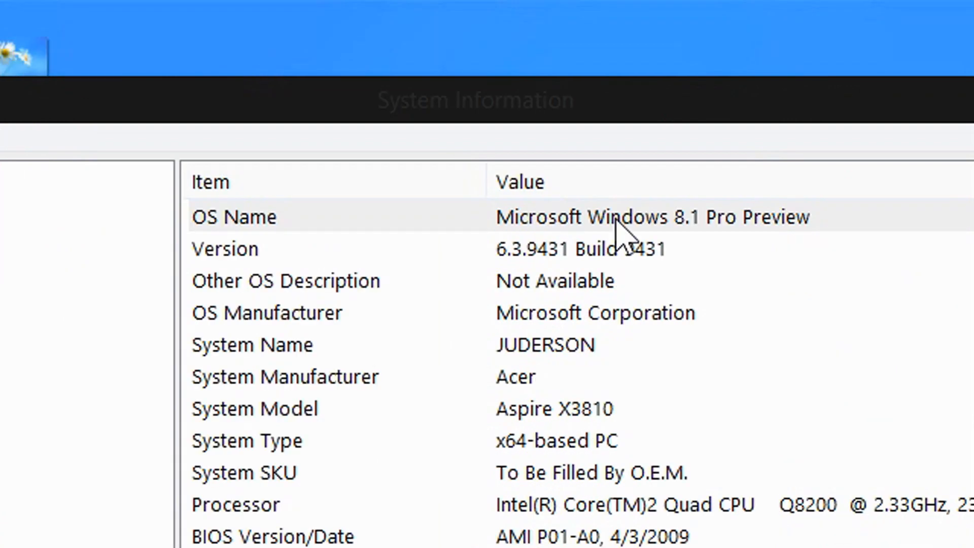
pyautogui.moveTo(587, 239)
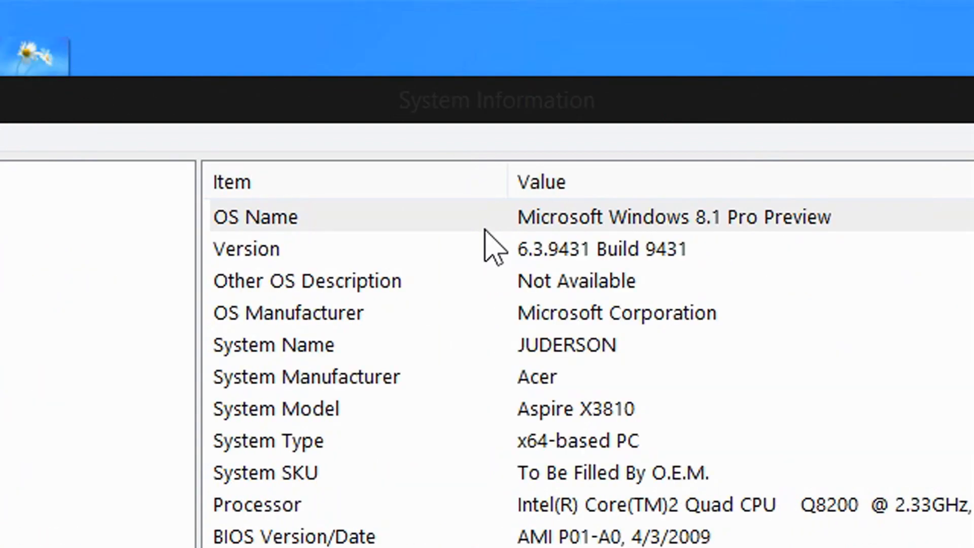
pyautogui.moveTo(572, 373)
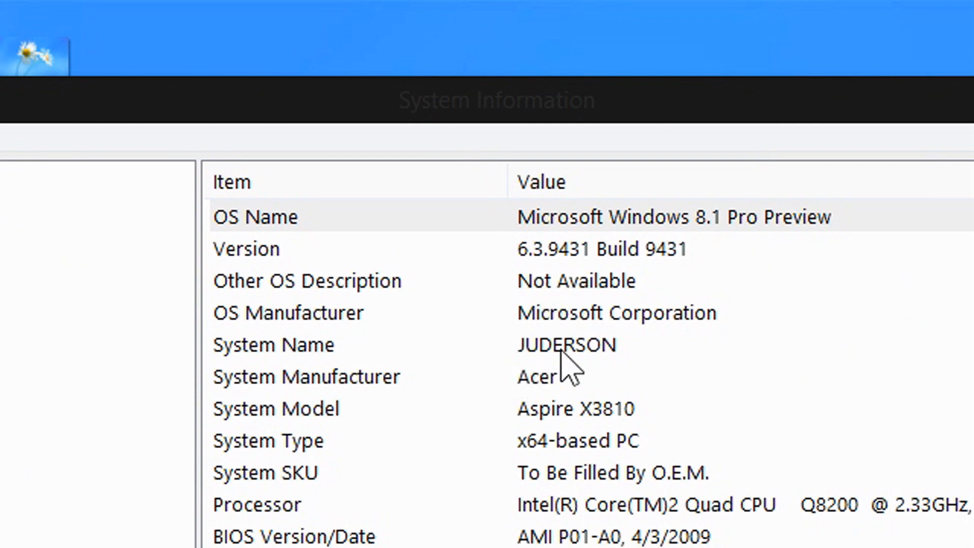
pyautogui.scroll(-3)
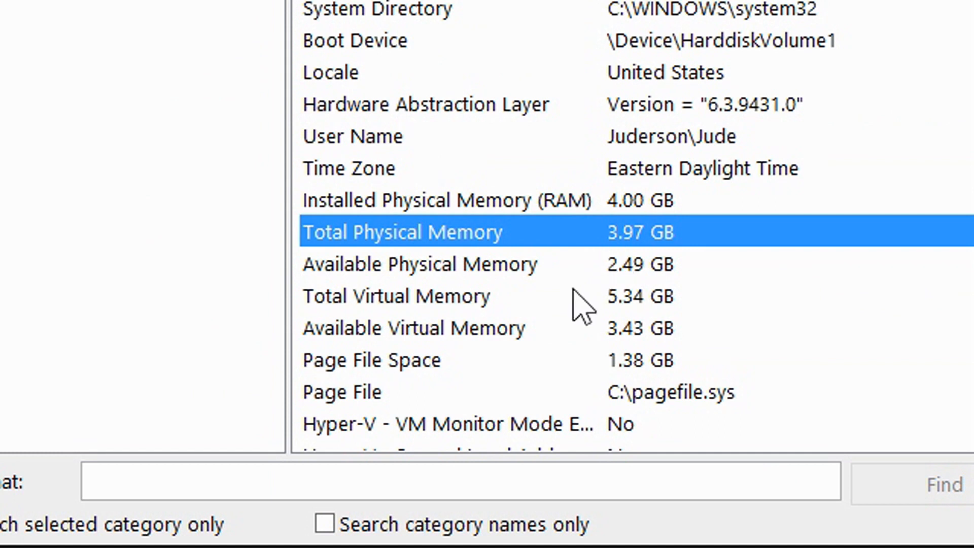
pyautogui.click(396, 296)
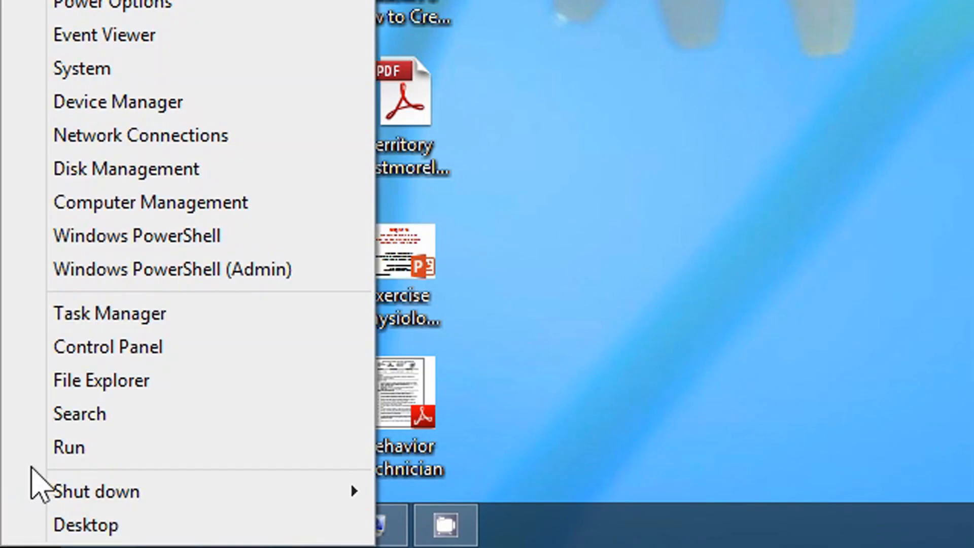
pyautogui.moveTo(211, 249)
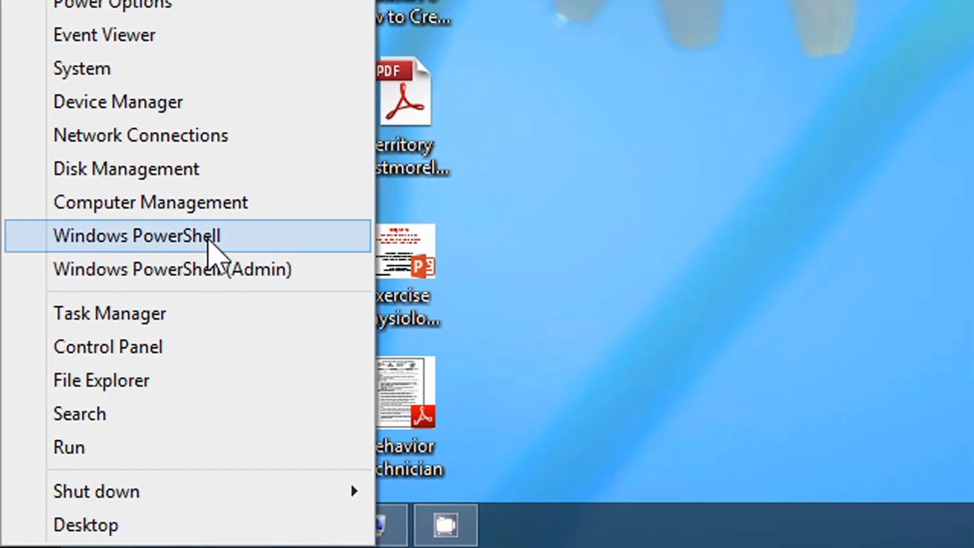
pyautogui.moveTo(186, 269)
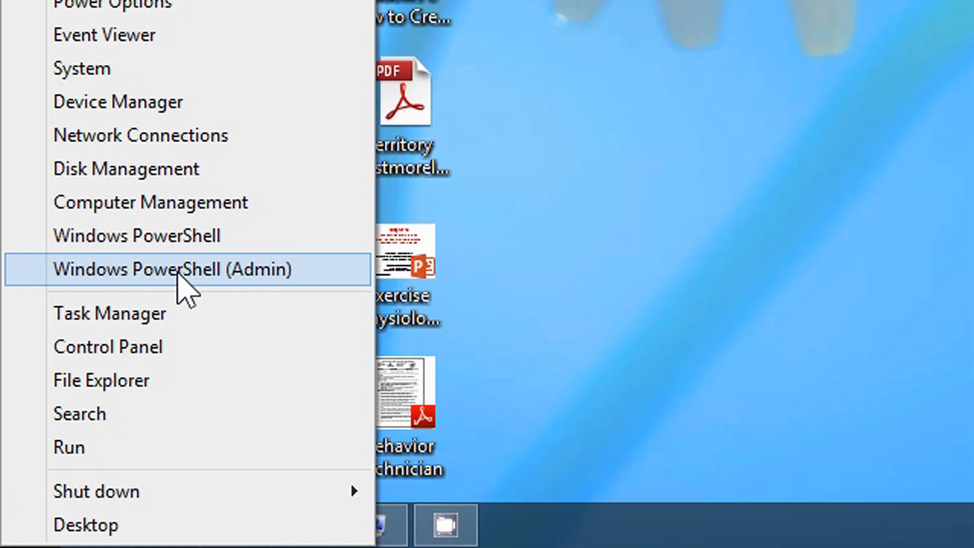
pyautogui.moveTo(236, 286)
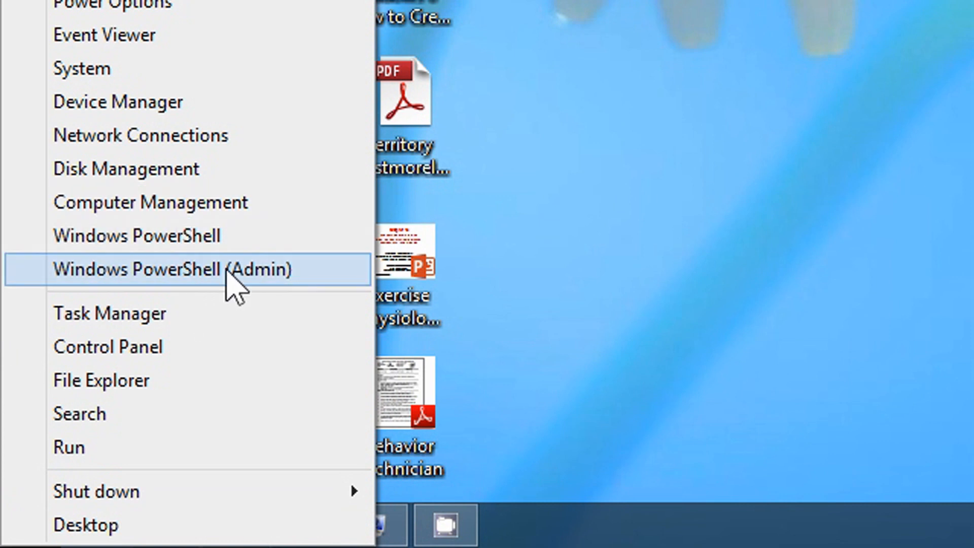
pyautogui.moveTo(193, 252)
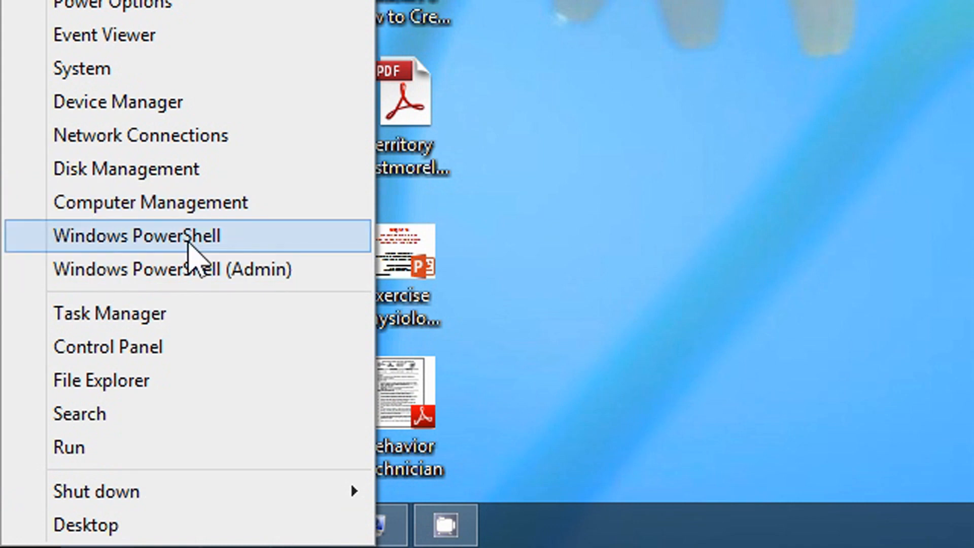
# Step: Run 'systeminfo' in PowerShell and scroll through the OS, processor, BIOS, memory and network report
pyautogui.click(136, 235)
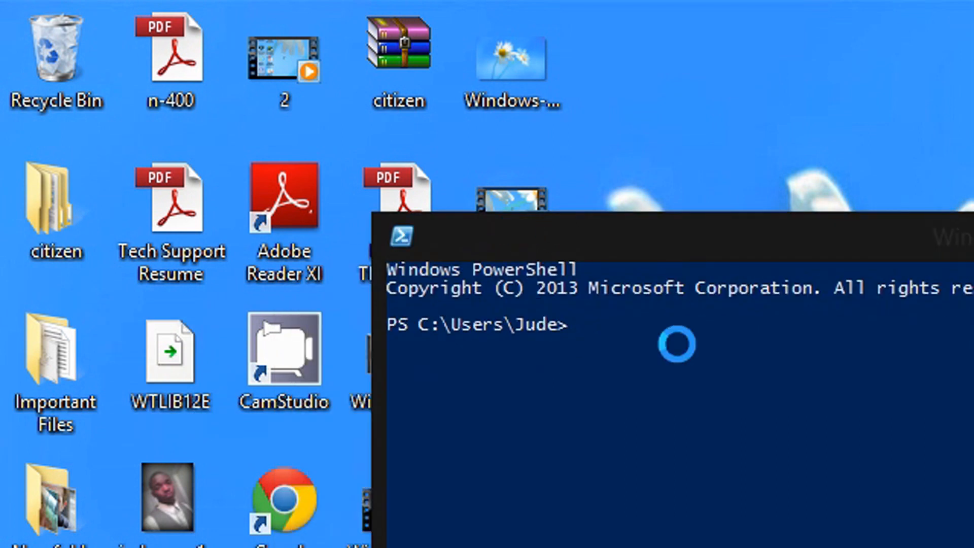
pyautogui.write('syst')
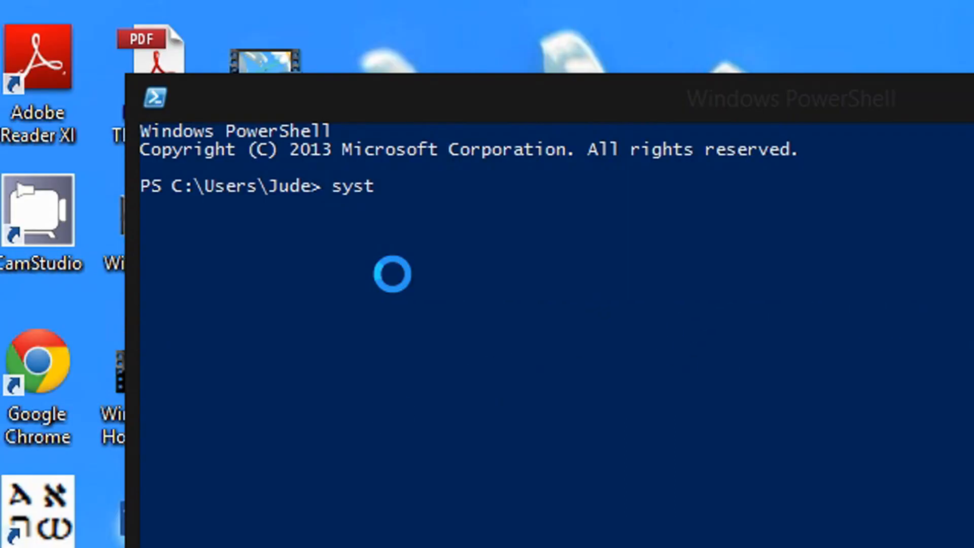
pyautogui.write('eminfo')
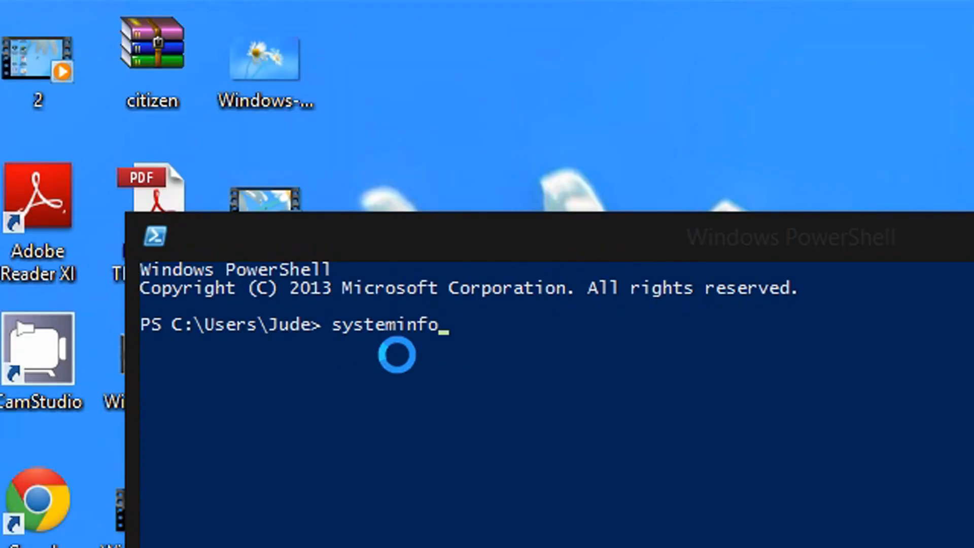
pyautogui.press('Return')
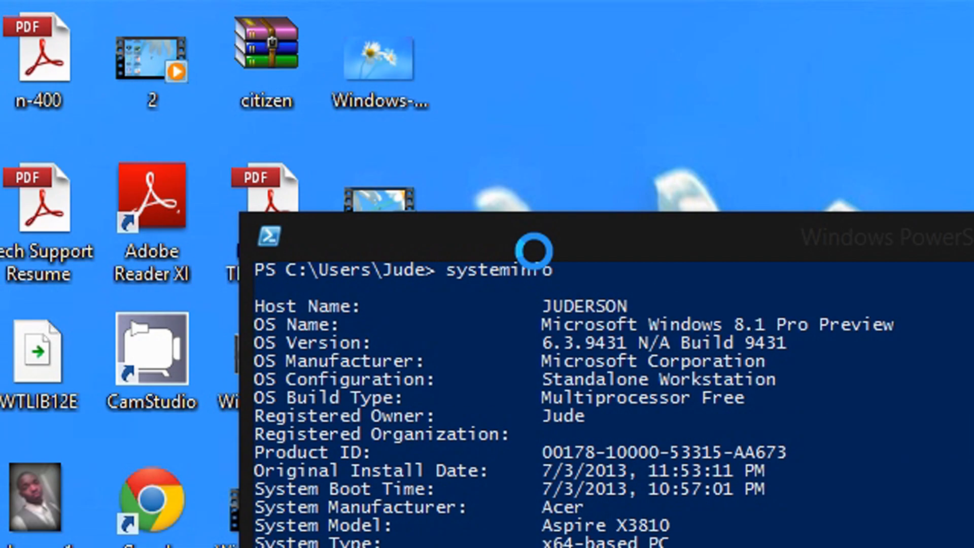
pyautogui.scroll(-3)
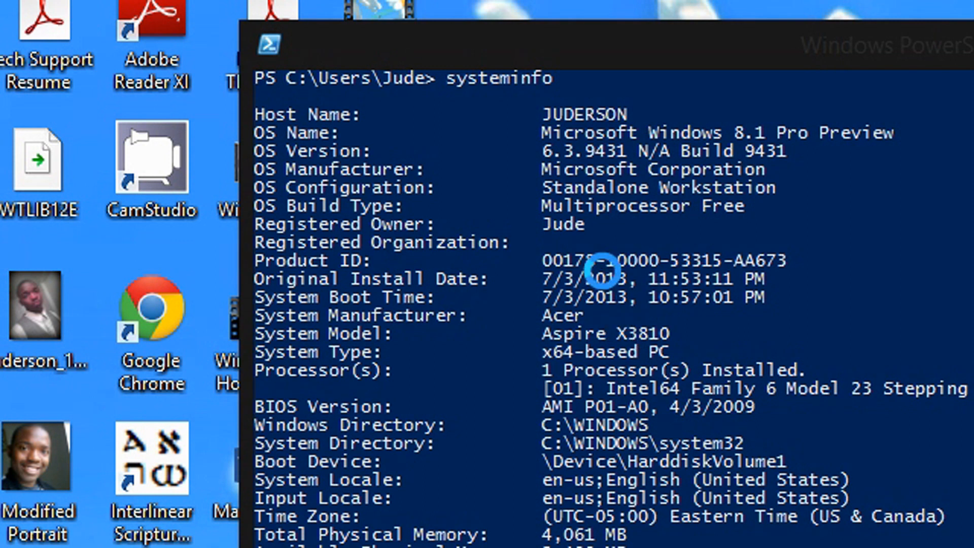
pyautogui.scroll(-3)
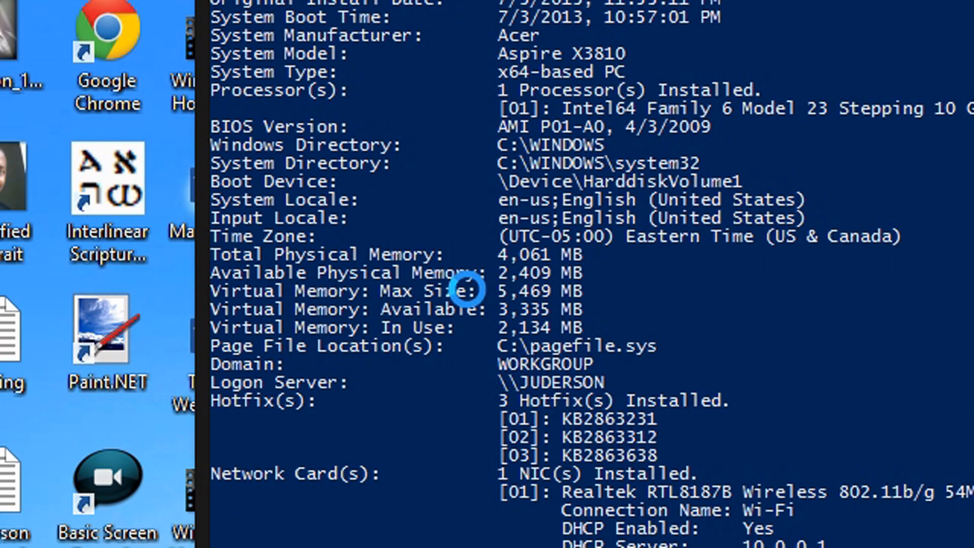
pyautogui.scroll(3)
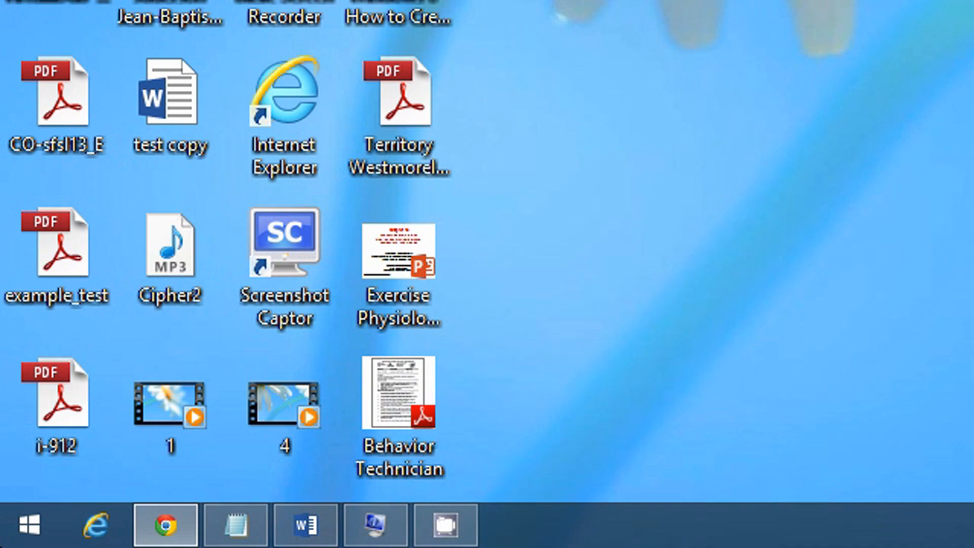
# Step: Open File Explorer on This PC, showing C: with 267 GB free of 298 GB
pyautogui.rightClick(27, 524)
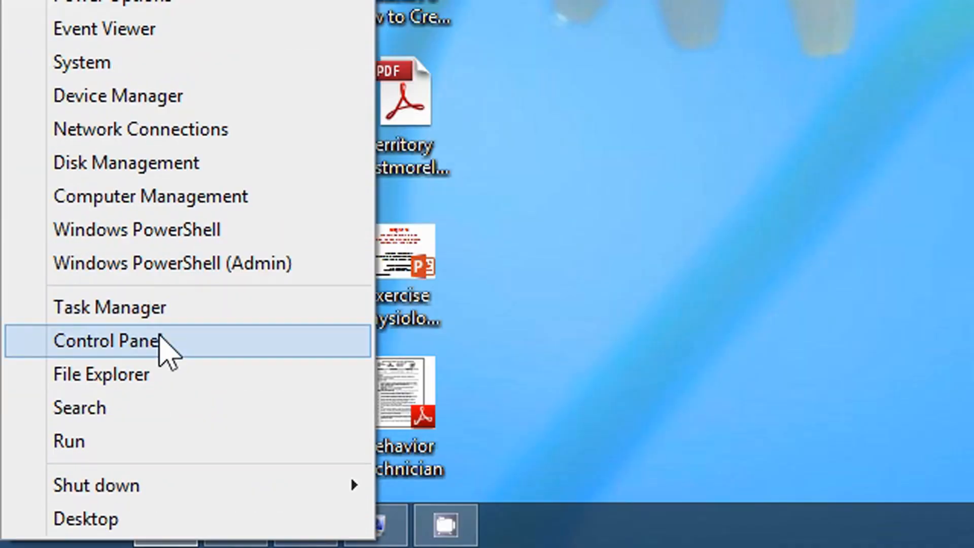
pyautogui.click(102, 374)
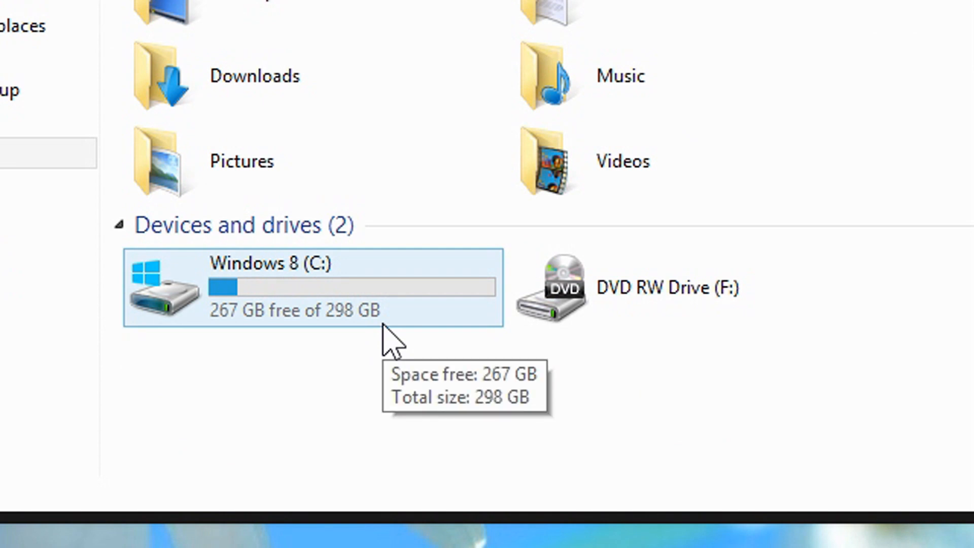
pyautogui.click(559, 287)
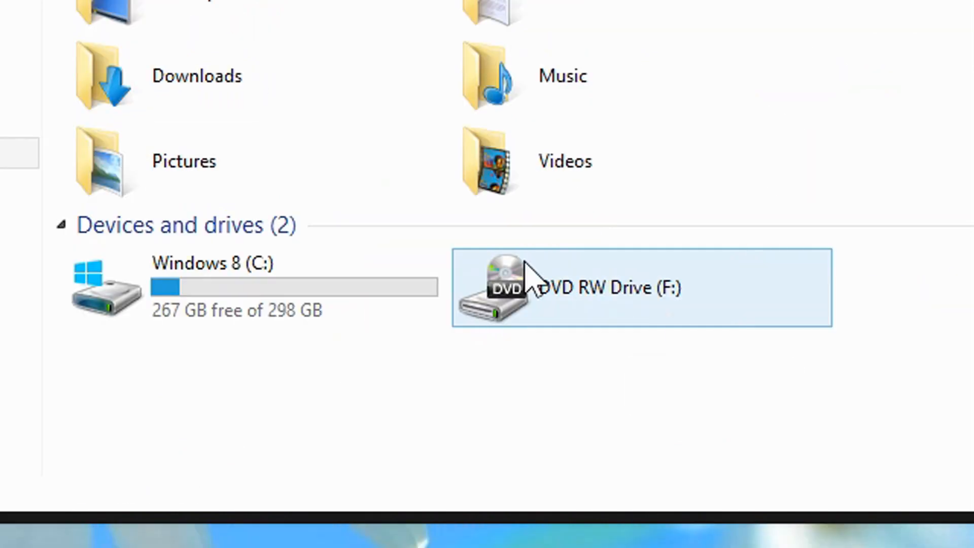